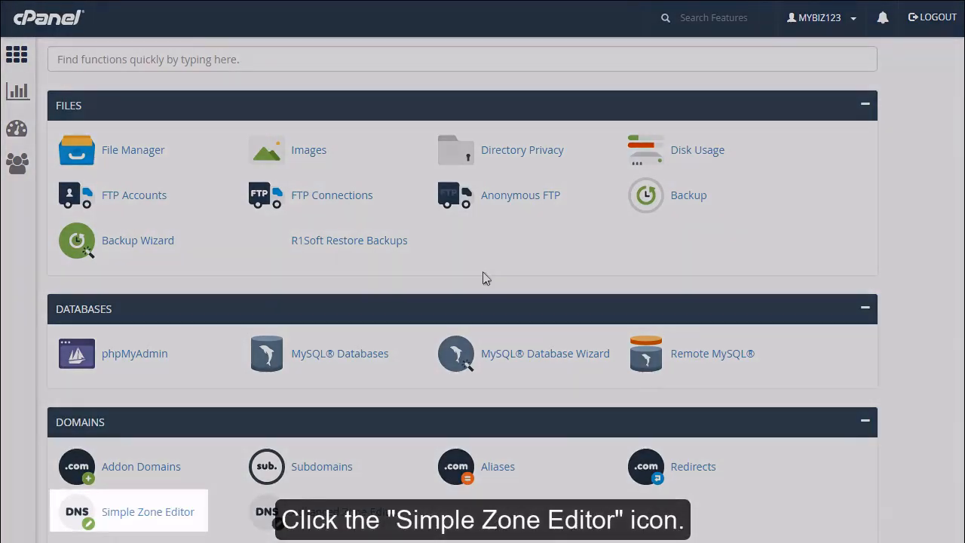
Launch the Simple Zone Editor from the Domains section of the cPanel home page
click(77, 511)
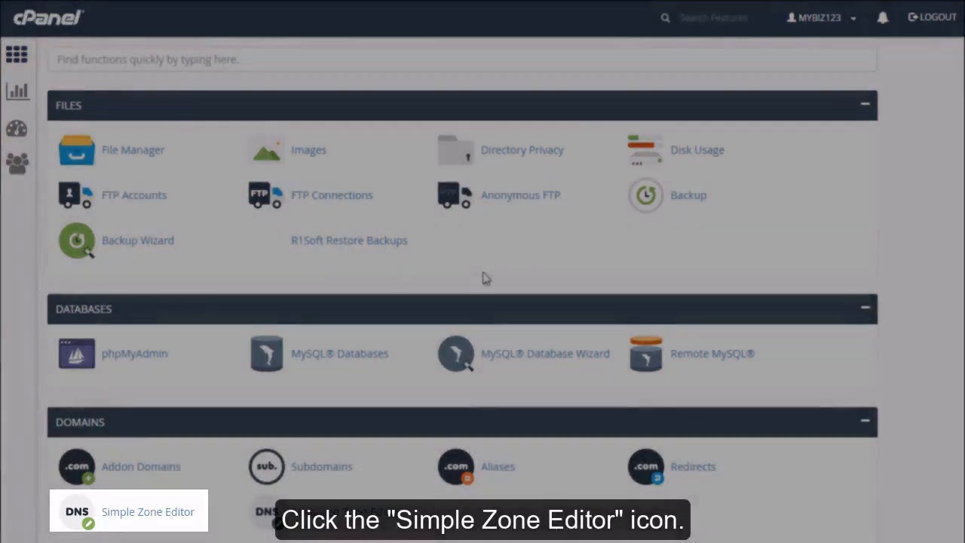
click(77, 512)
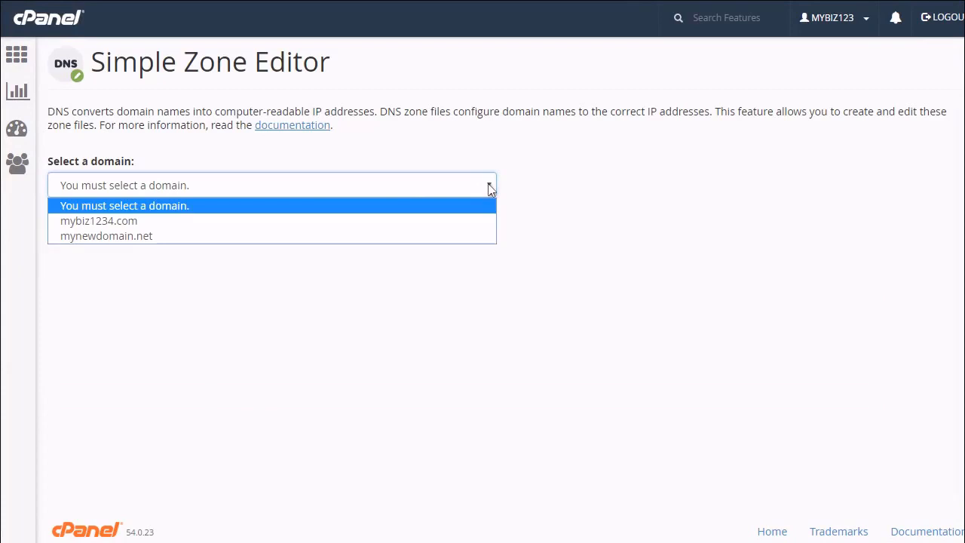
Select mybiz1234.com from the domain dropdown
click(99, 220)
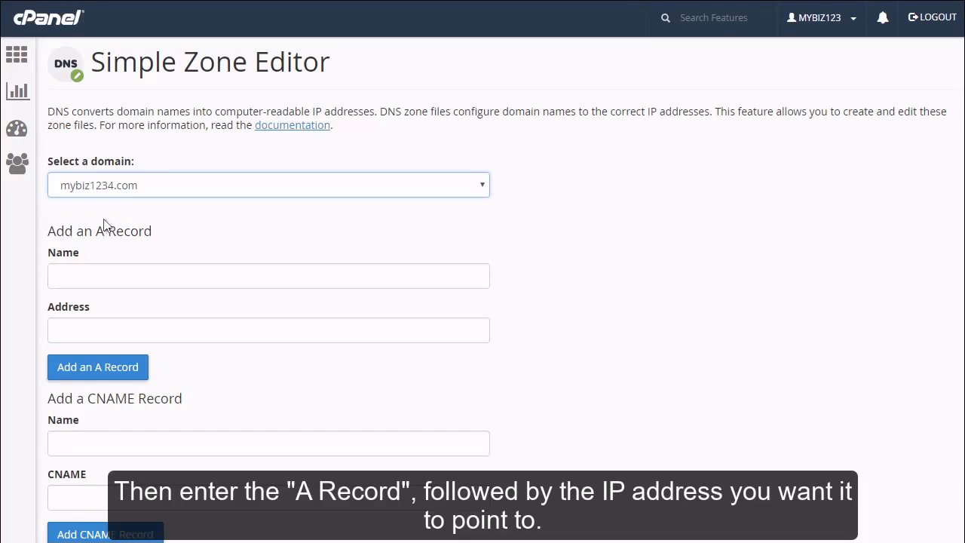
Add an A record named example.mybiz1234.com with address 123.45.67.89
text(example.mybiz)
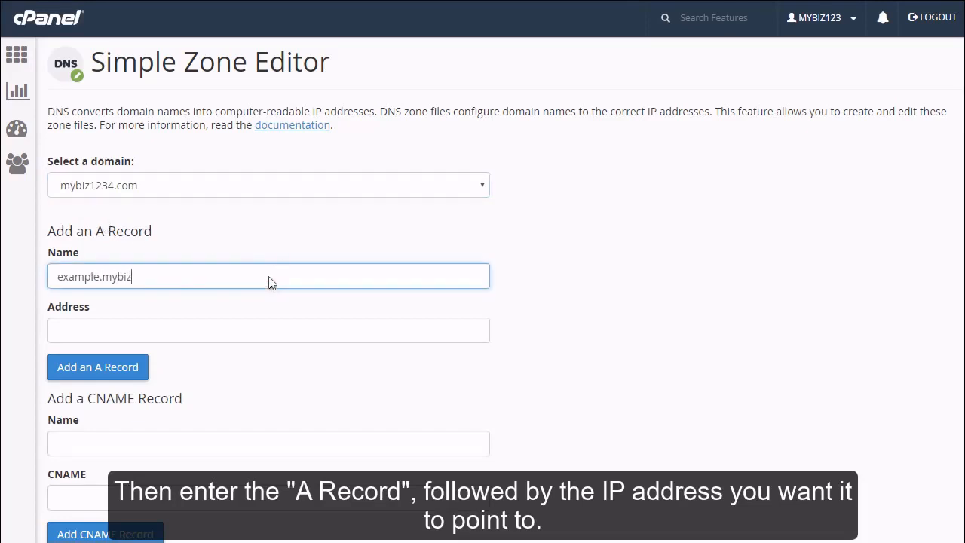
text(123.45.67.89)
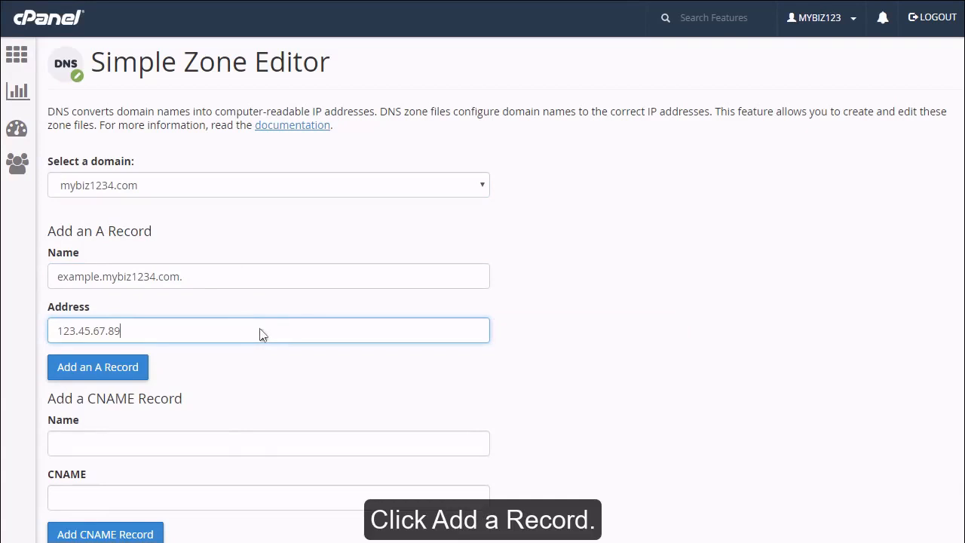
click(97, 367)
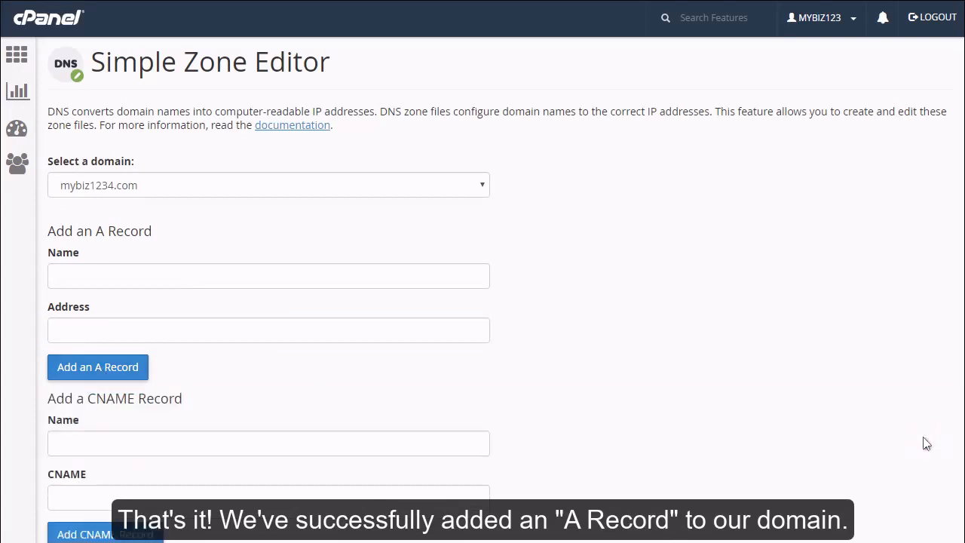
Delete the example.mybiz1234.com. record from User-Defined Records and confirm
scroll(down, 3)
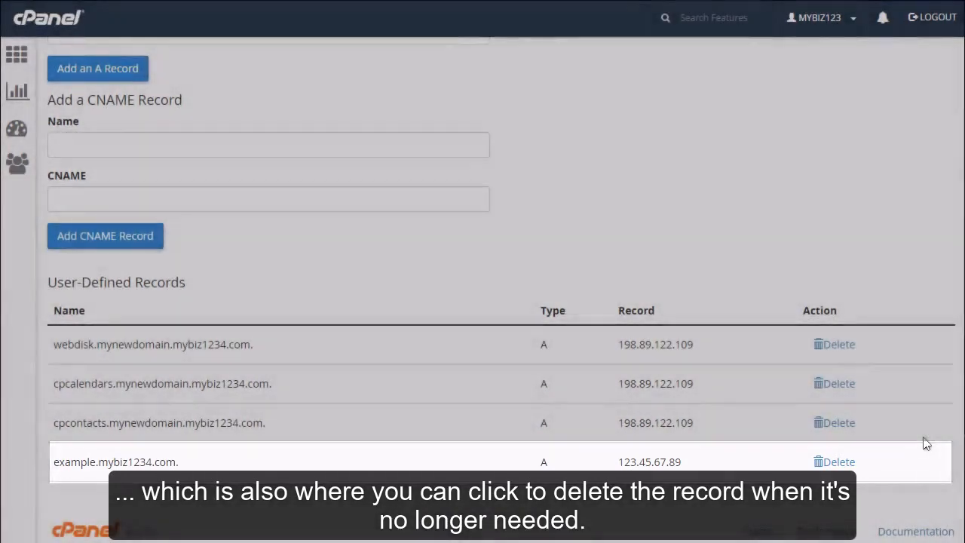
click(836, 462)
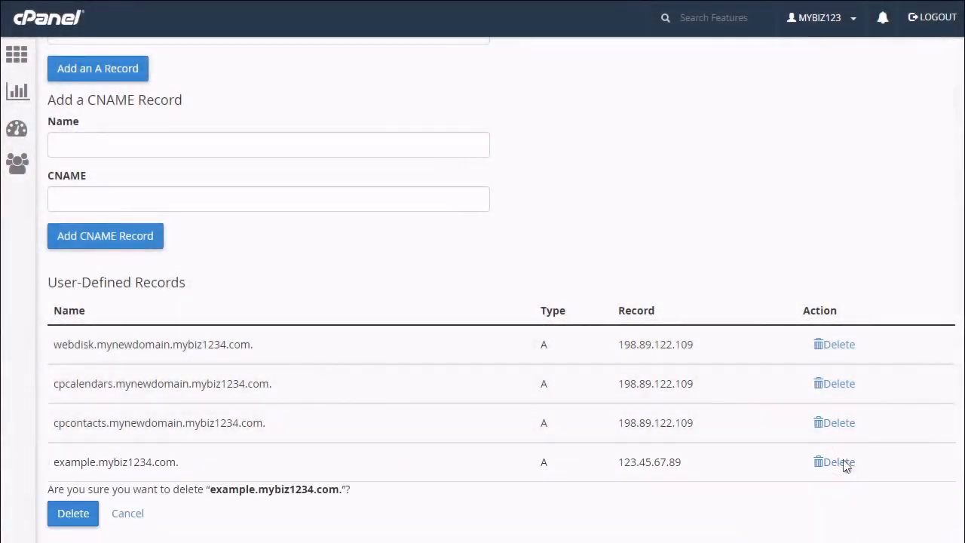
click(73, 514)
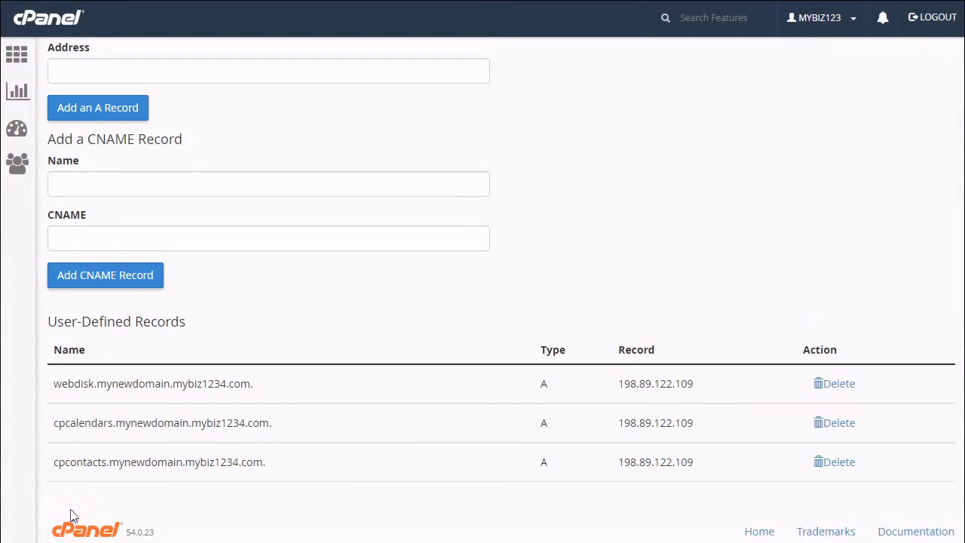